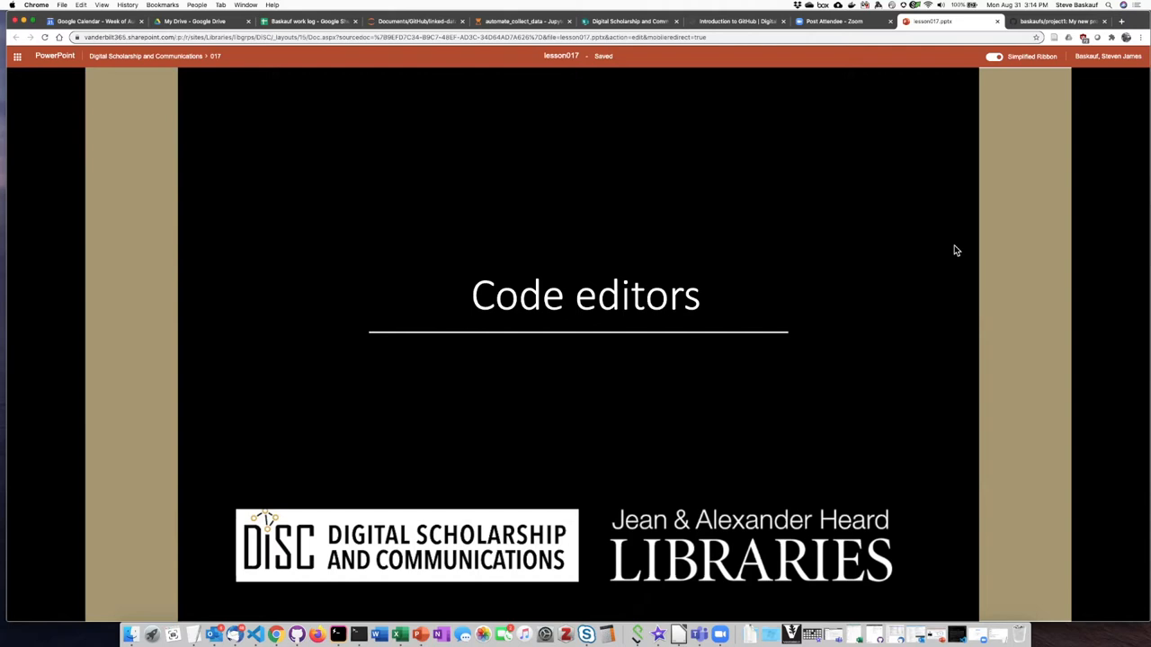
mouse_move(849, 278)
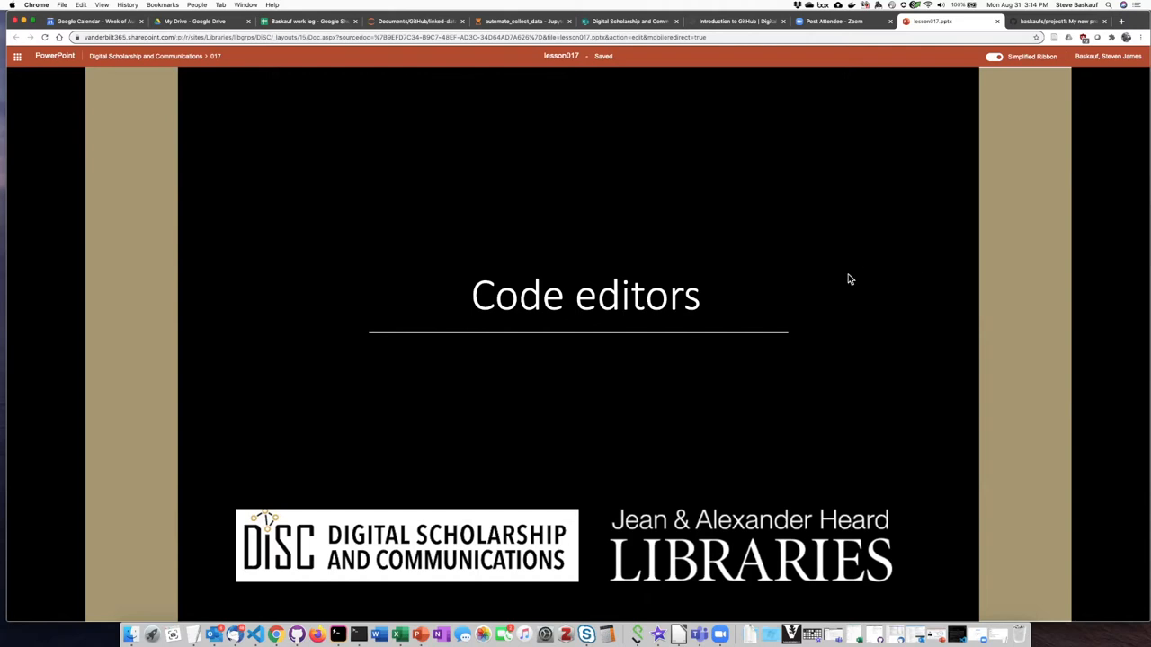
mouse_move(806, 255)
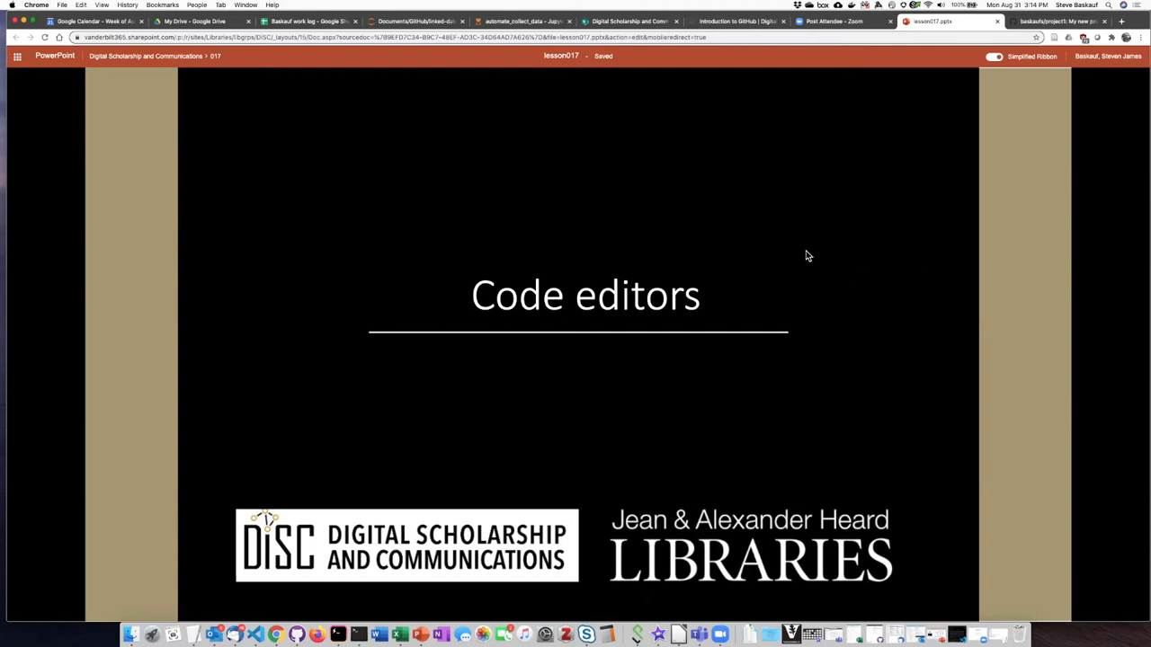
mouse_move(484, 259)
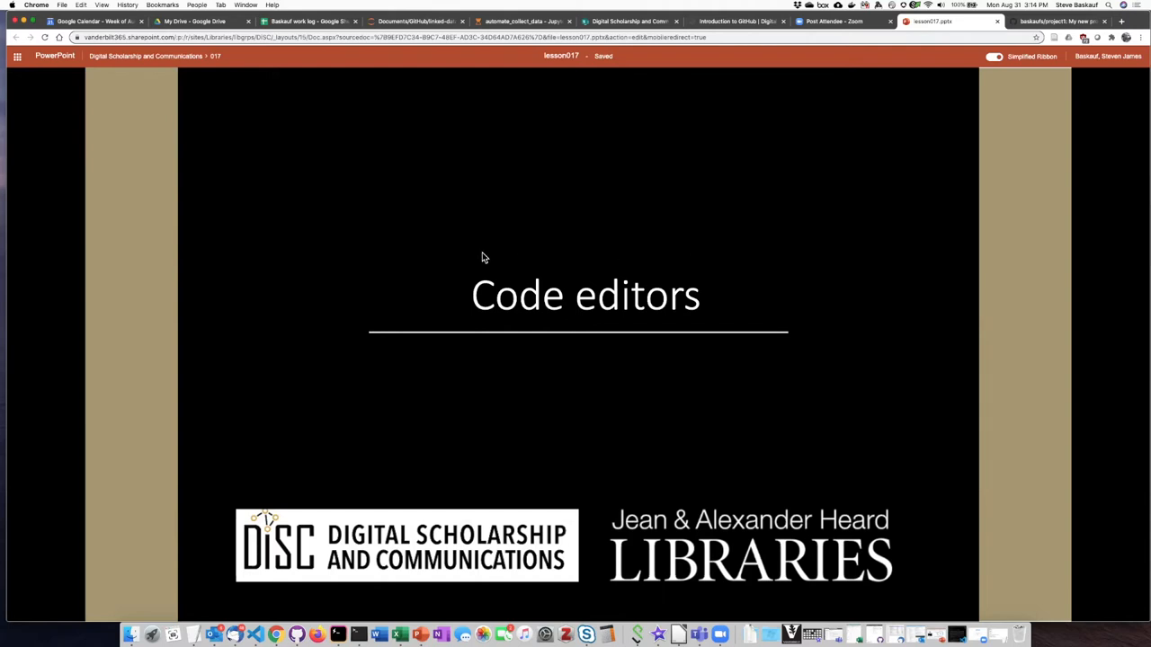
mouse_move(499, 244)
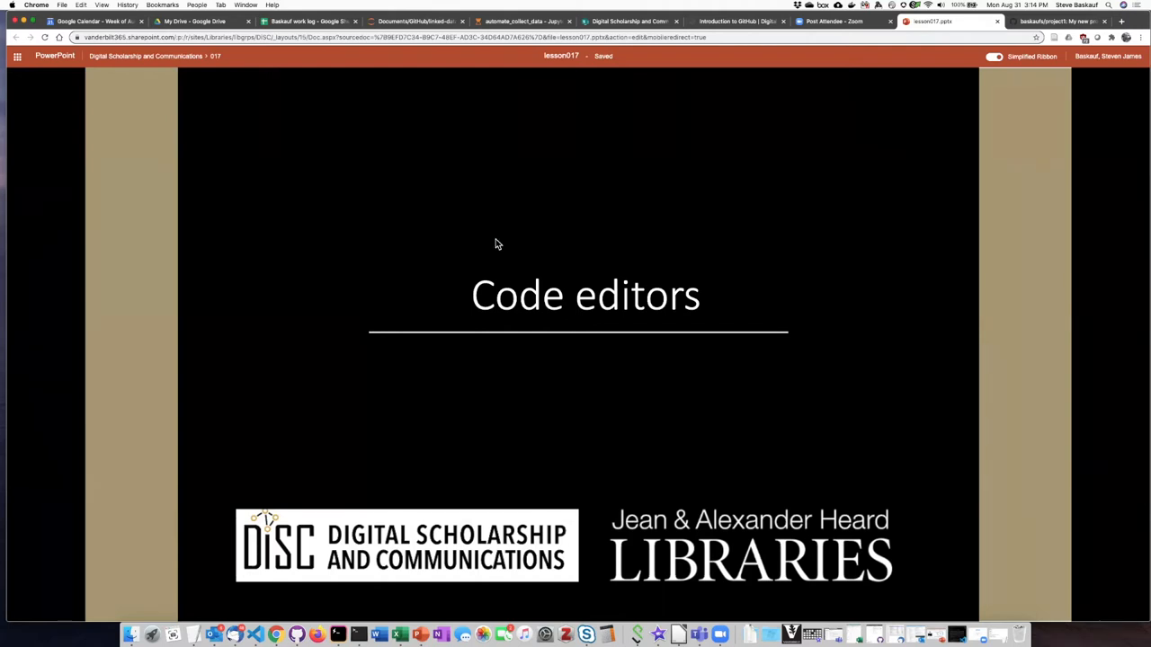
Advance to the 'Code editors' slide with two bullets and the Atom Python screenshot.
key("Right")
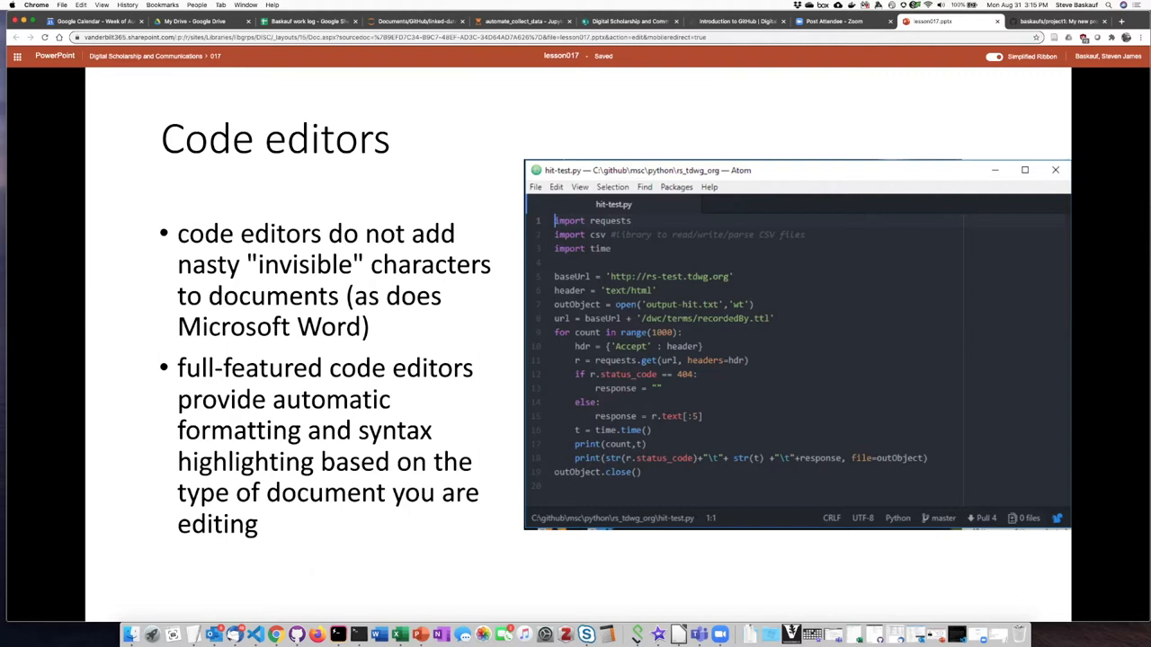
mouse_move(453, 276)
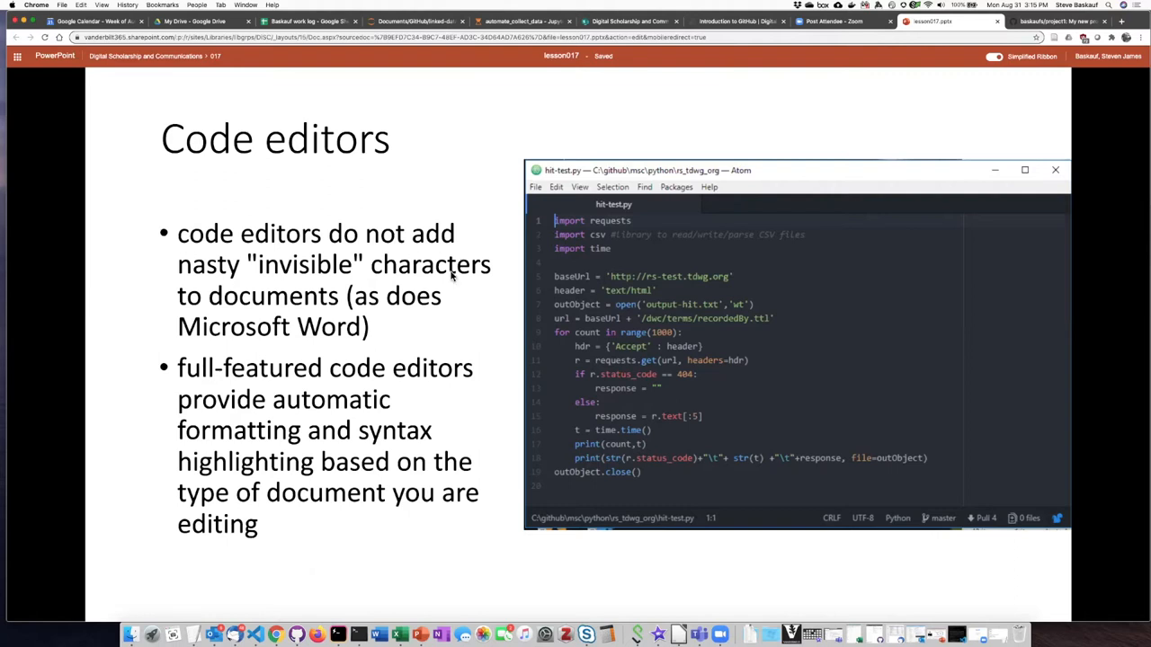
mouse_move(441, 298)
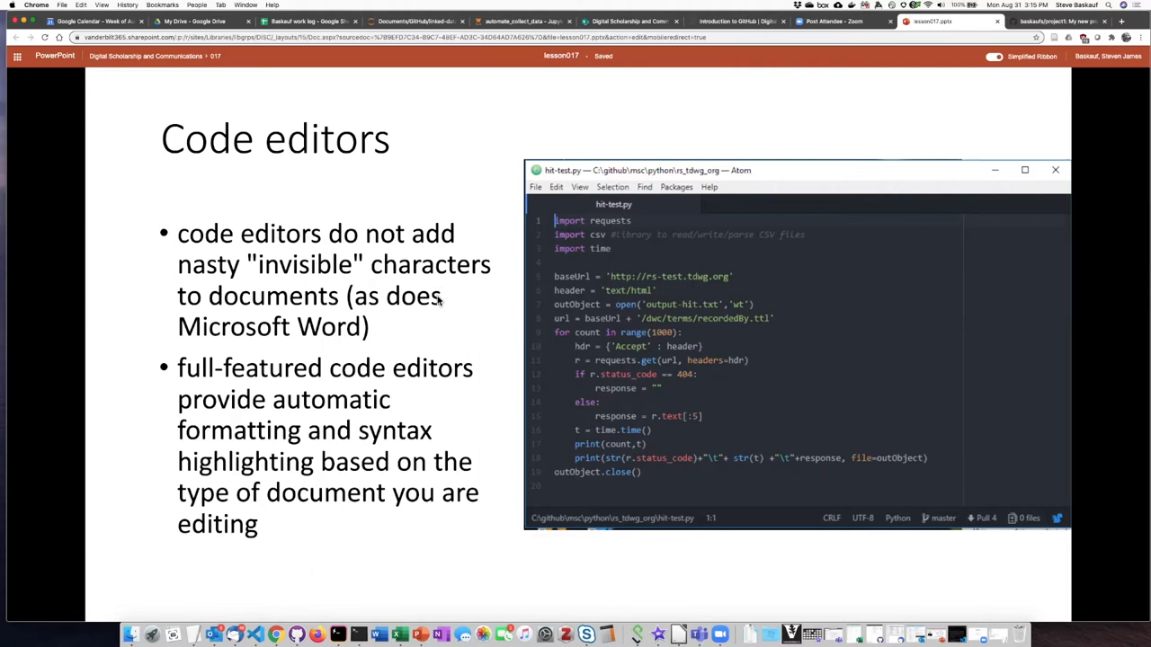
mouse_move(435, 299)
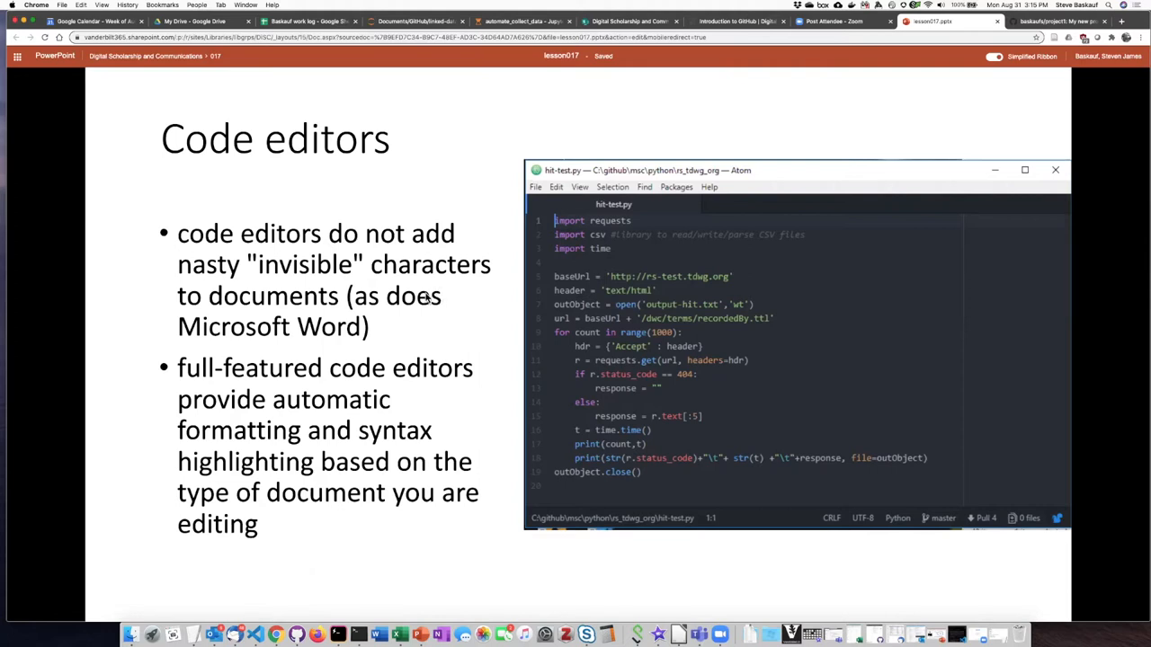
mouse_move(417, 284)
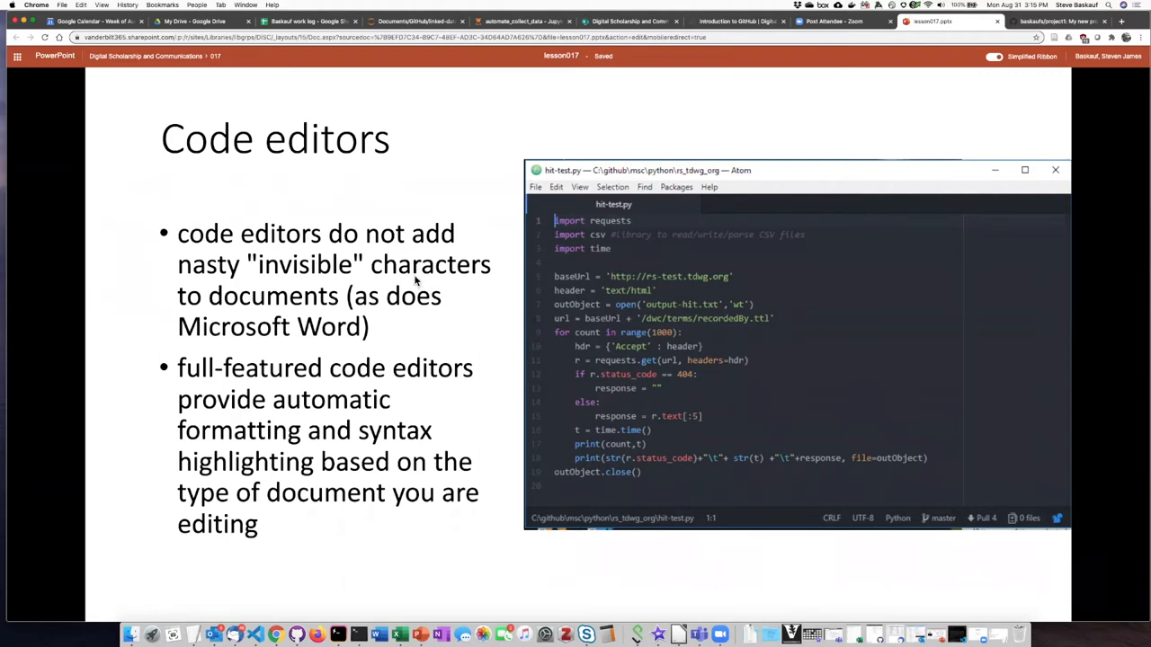
mouse_move(288, 284)
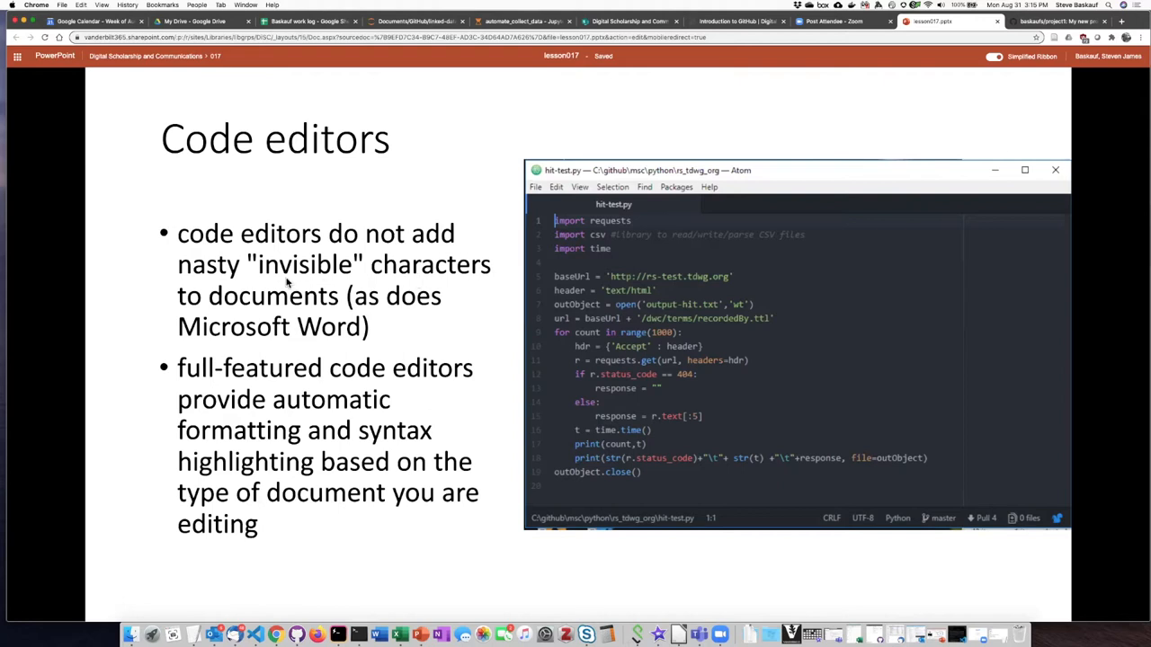
mouse_move(370, 223)
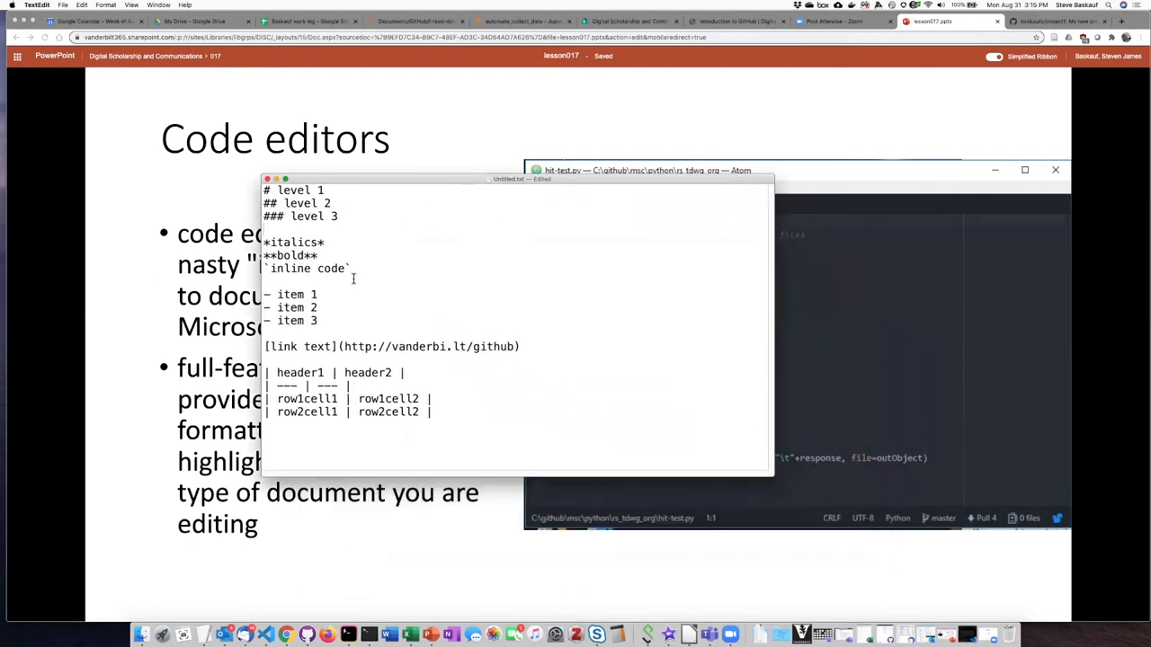
mouse_move(517, 322)
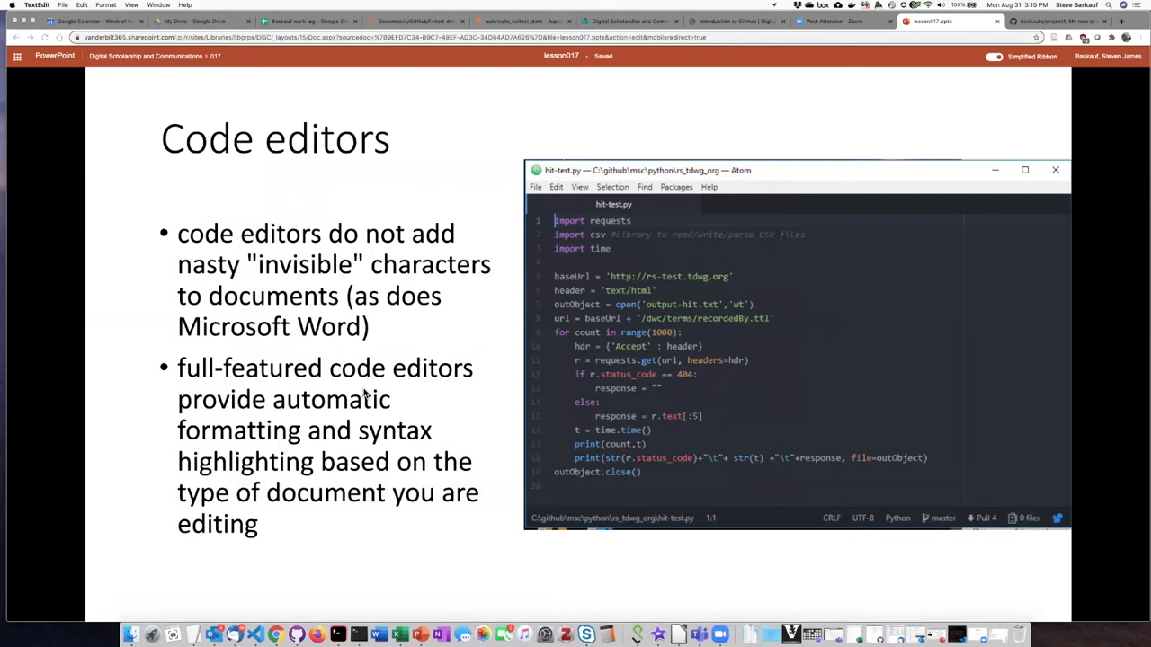
mouse_move(502, 360)
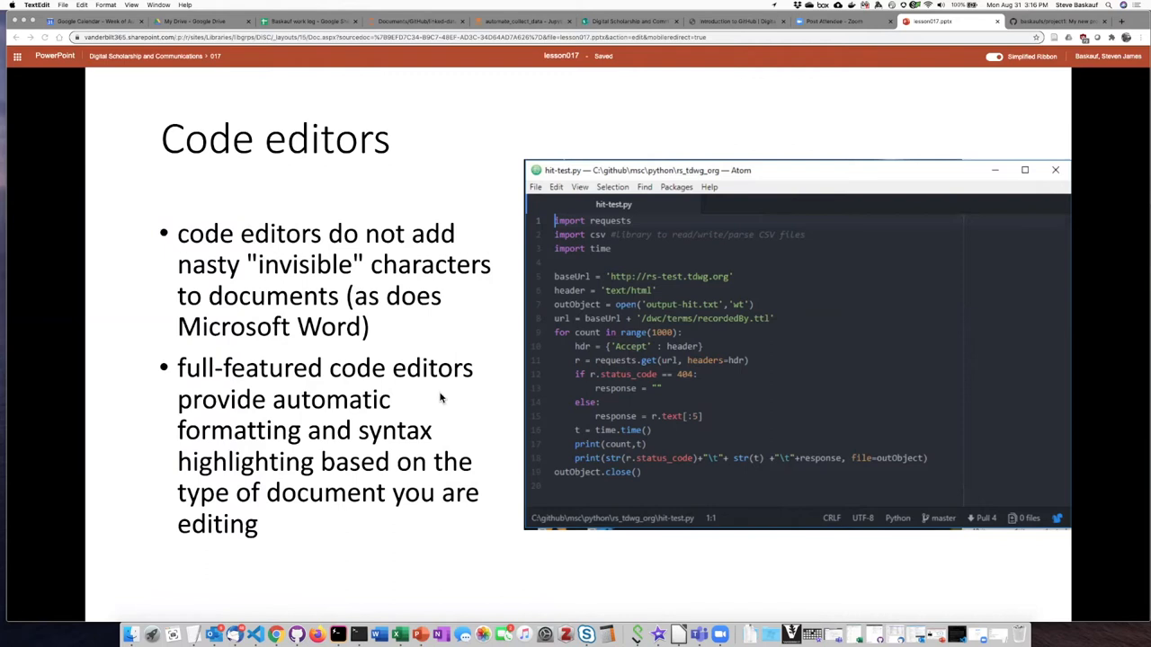
mouse_move(424, 414)
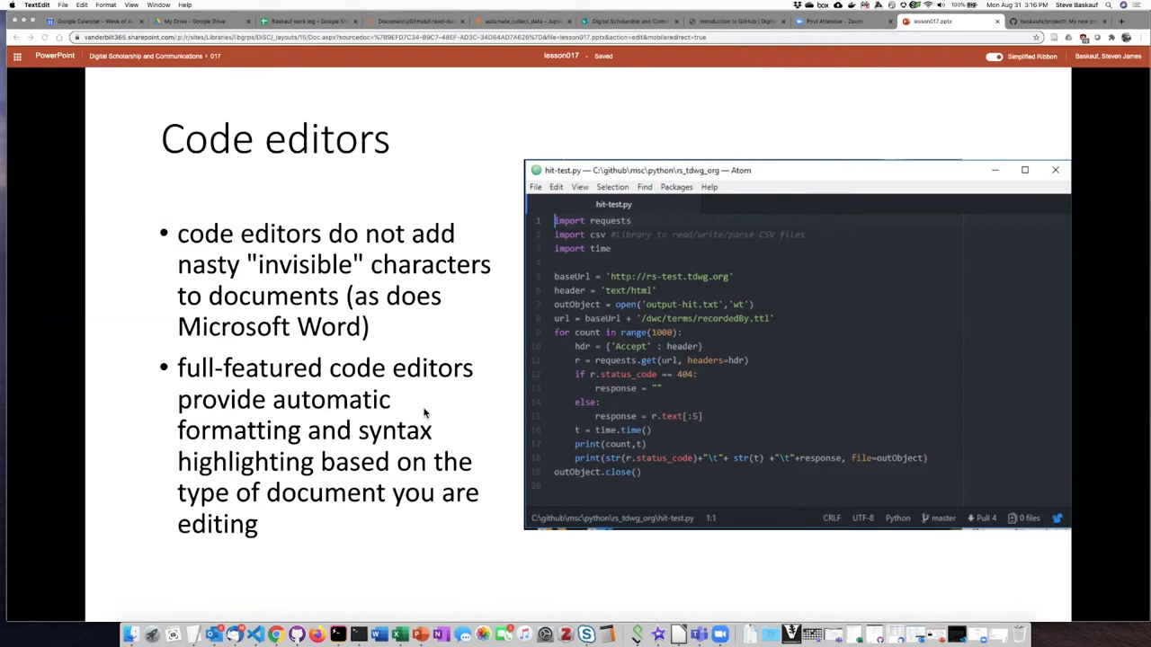
mouse_move(552, 363)
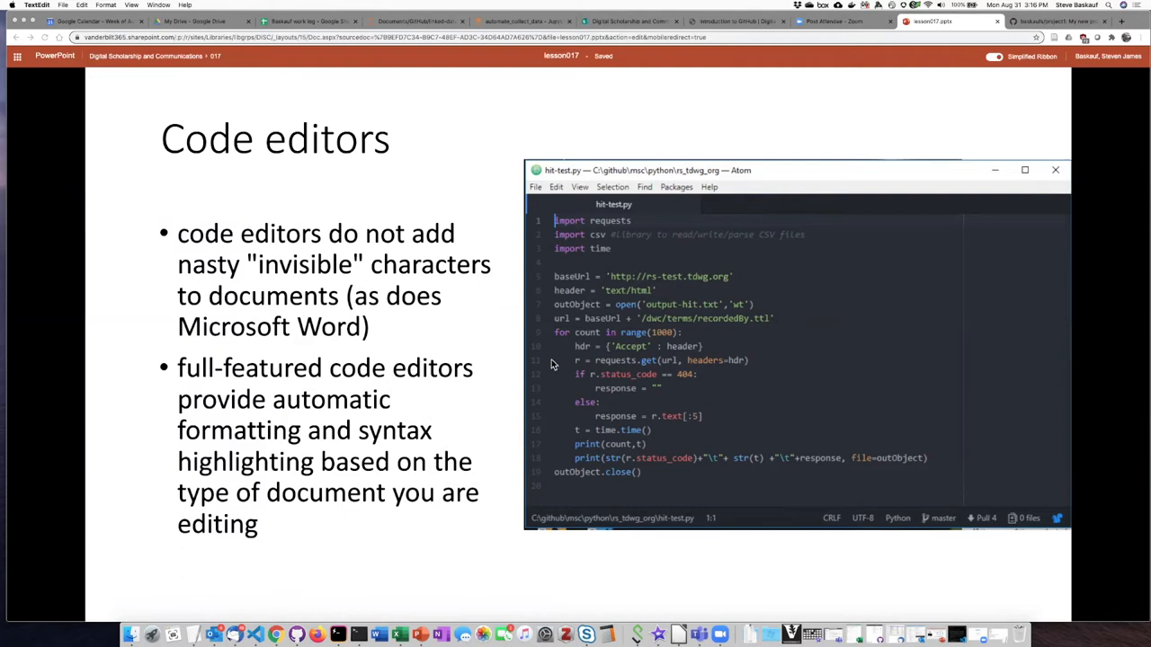
mouse_move(737, 503)
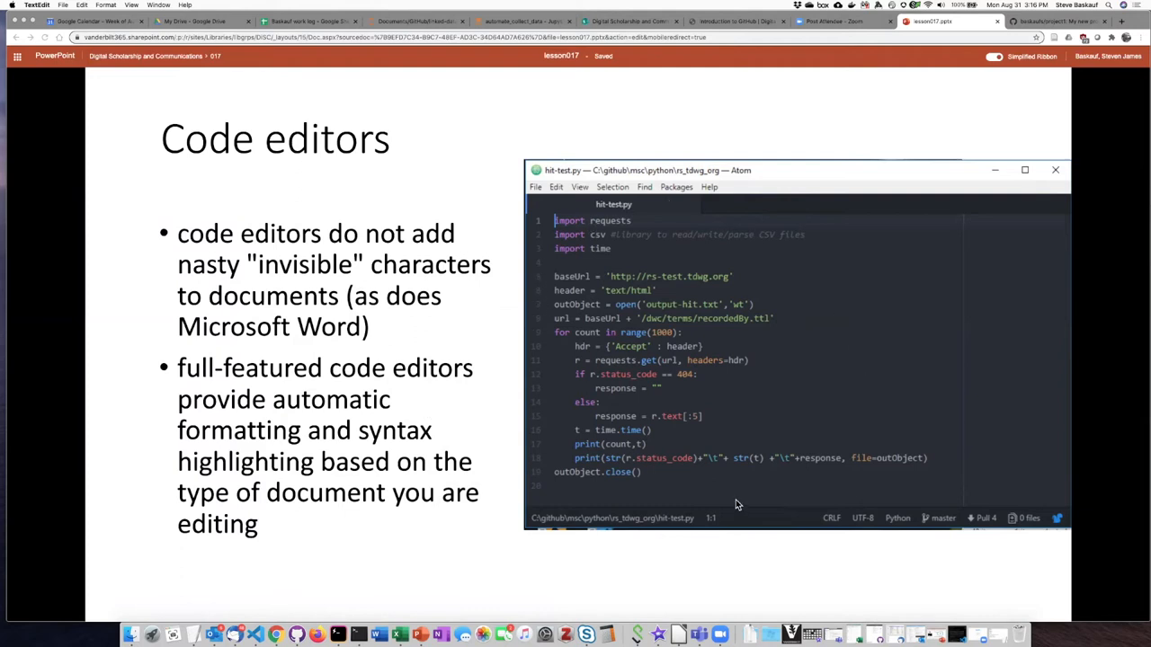
mouse_move(611, 359)
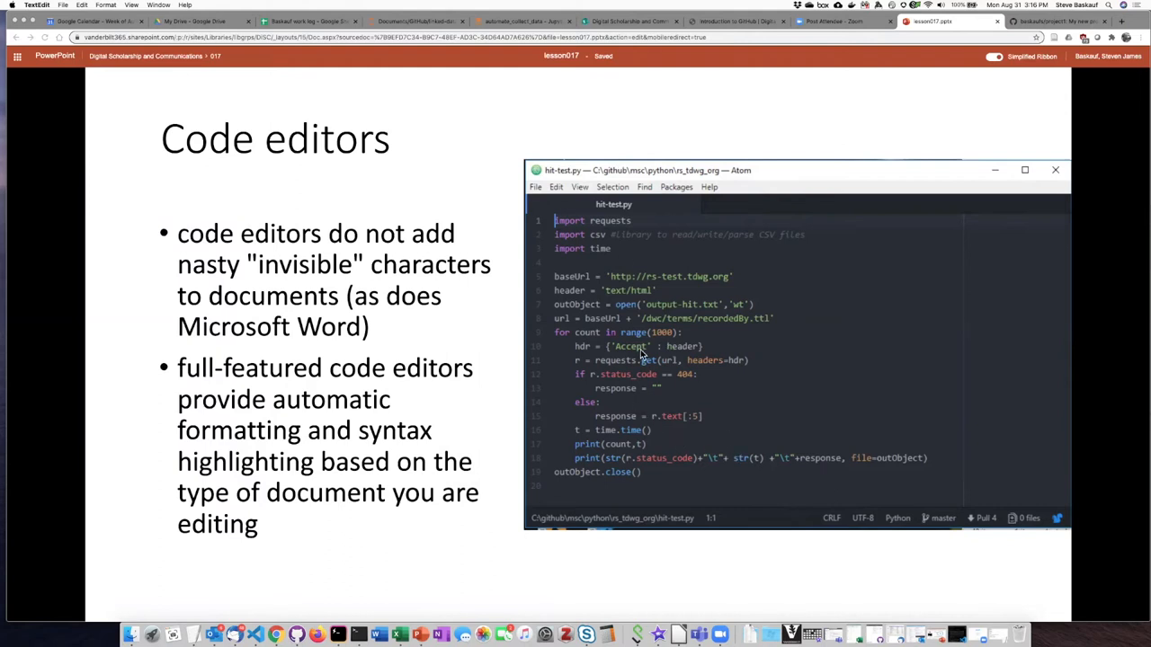
mouse_move(556, 416)
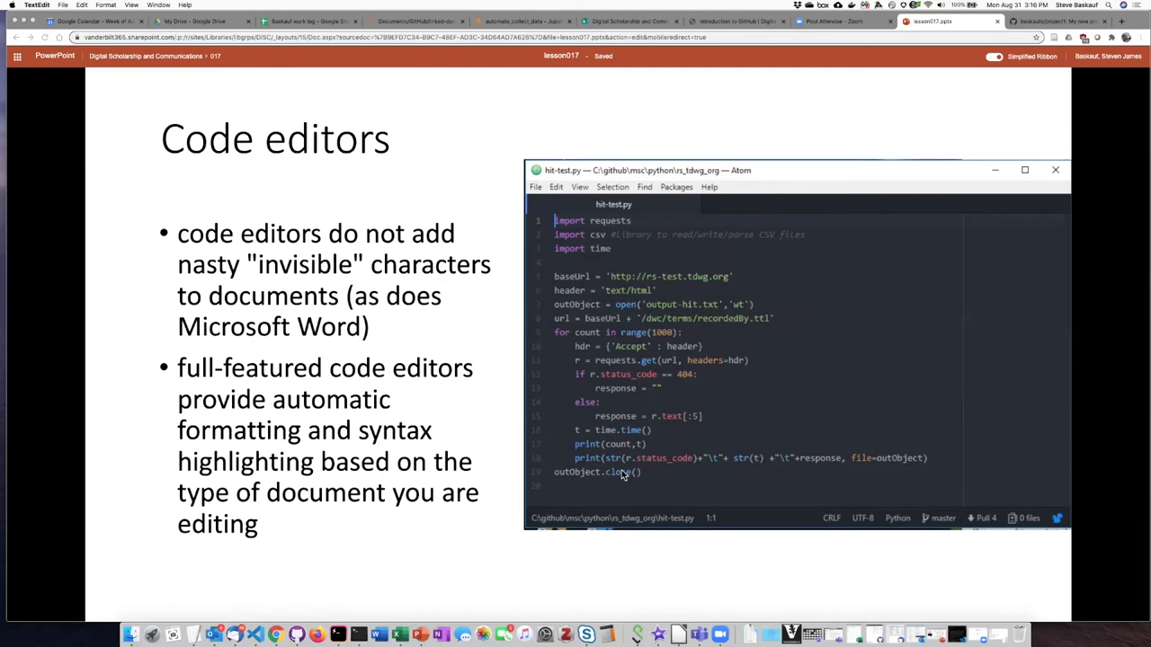
mouse_move(469, 467)
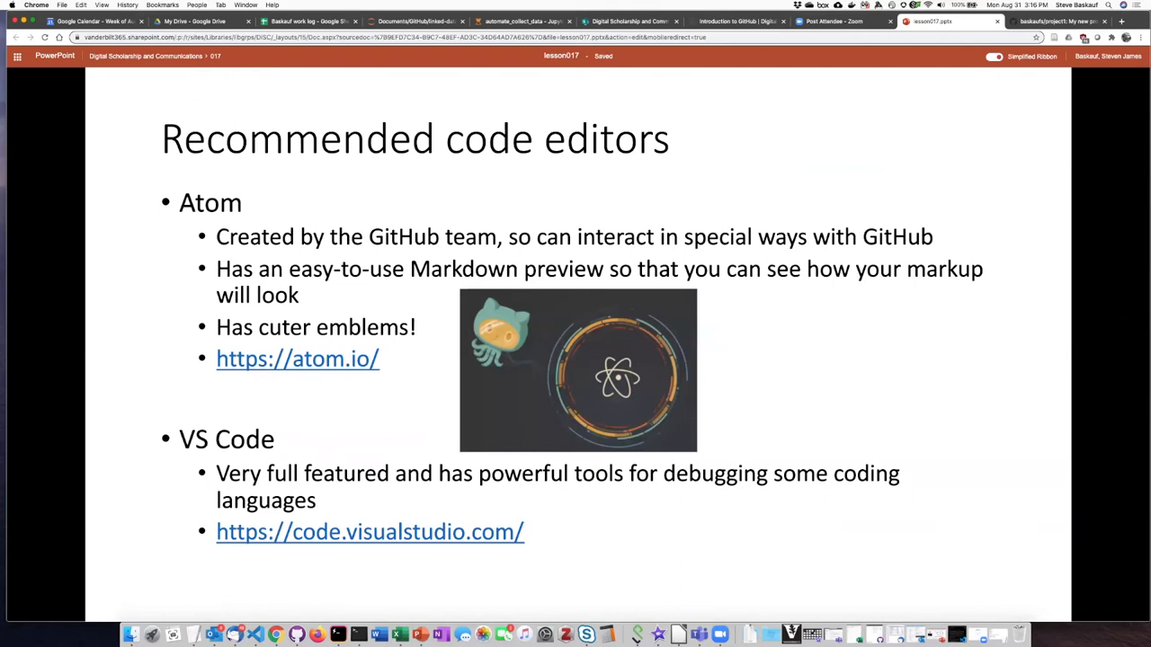
mouse_move(396, 530)
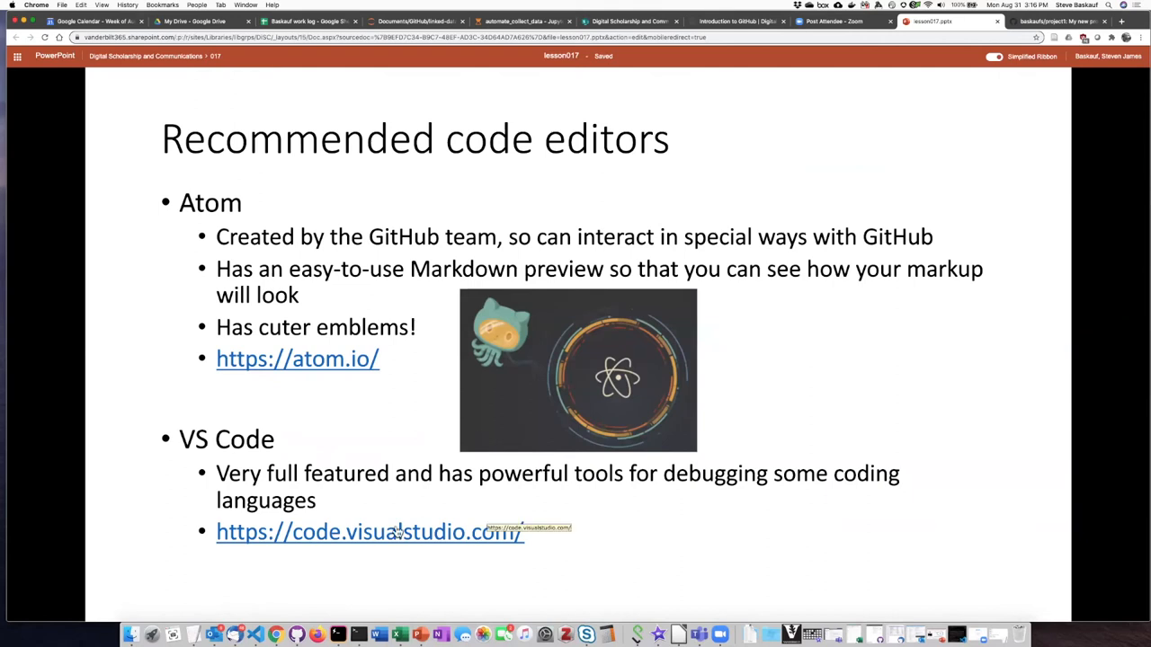
mouse_move(310, 432)
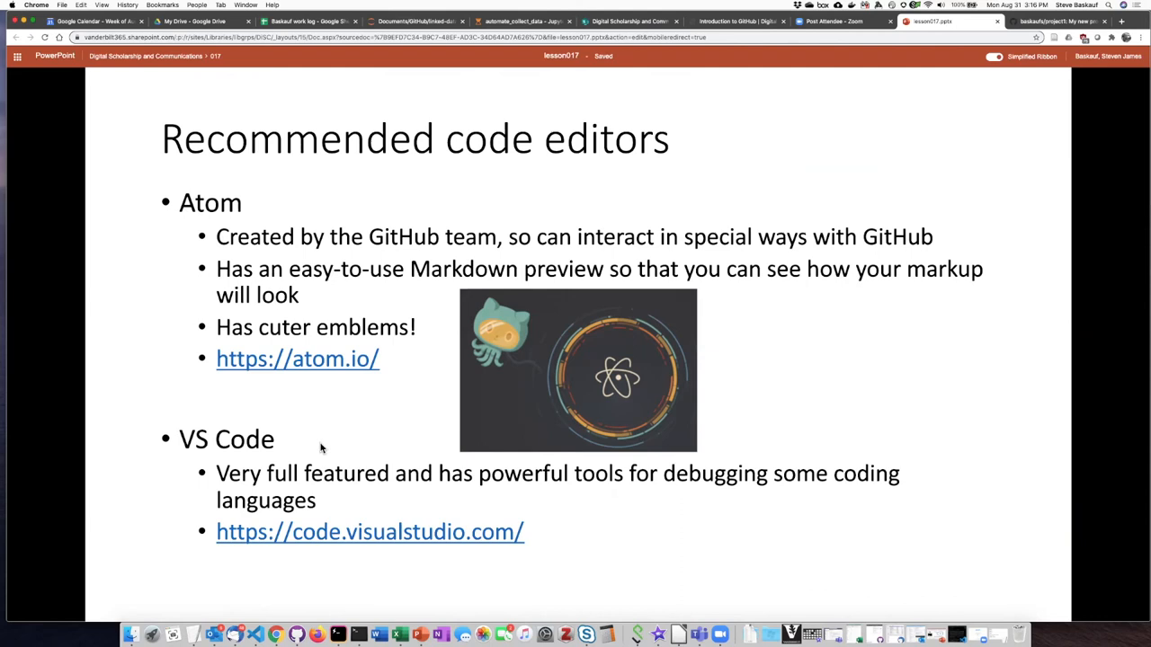
mouse_move(338, 442)
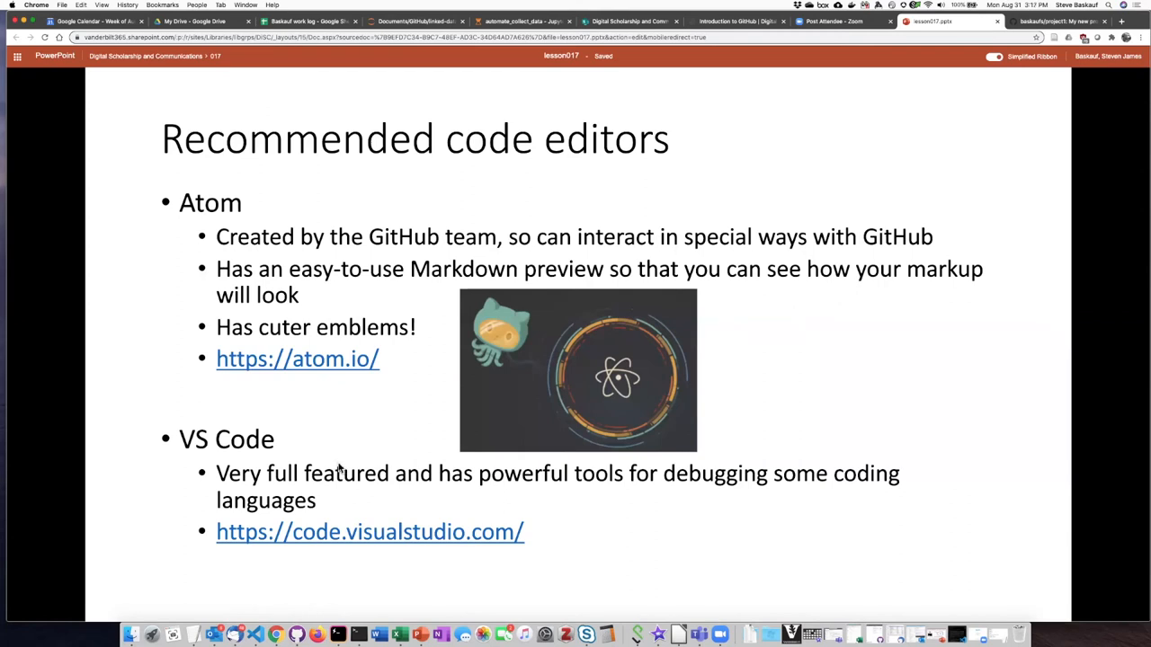
mouse_move(378, 263)
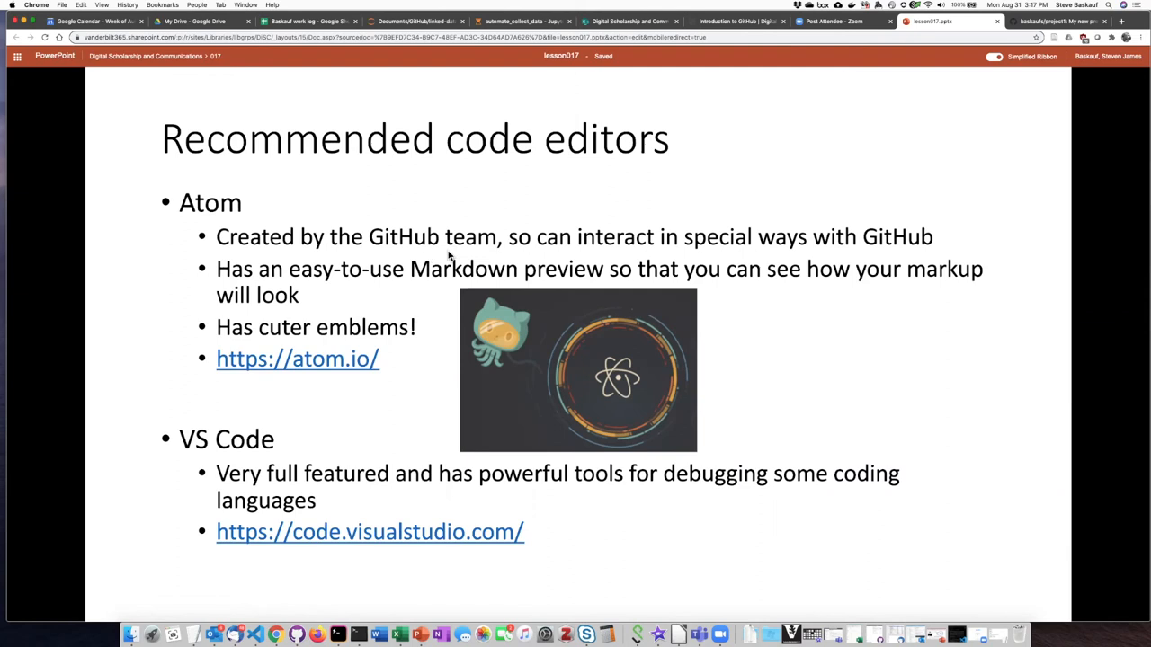
mouse_move(464, 259)
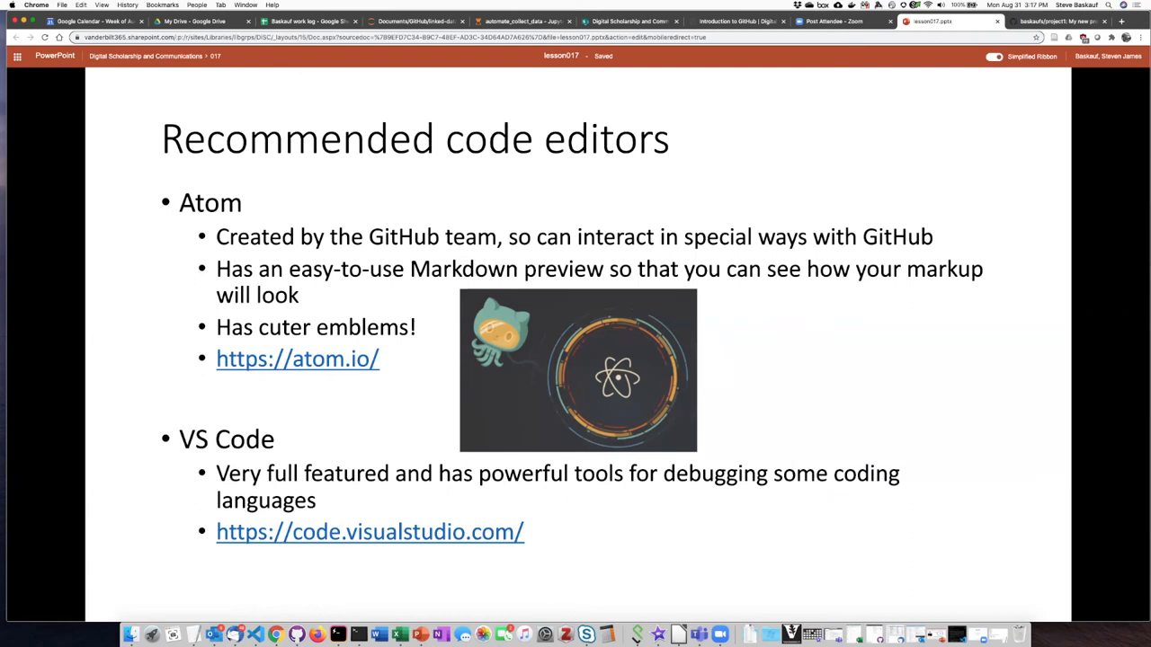
mouse_move(350, 291)
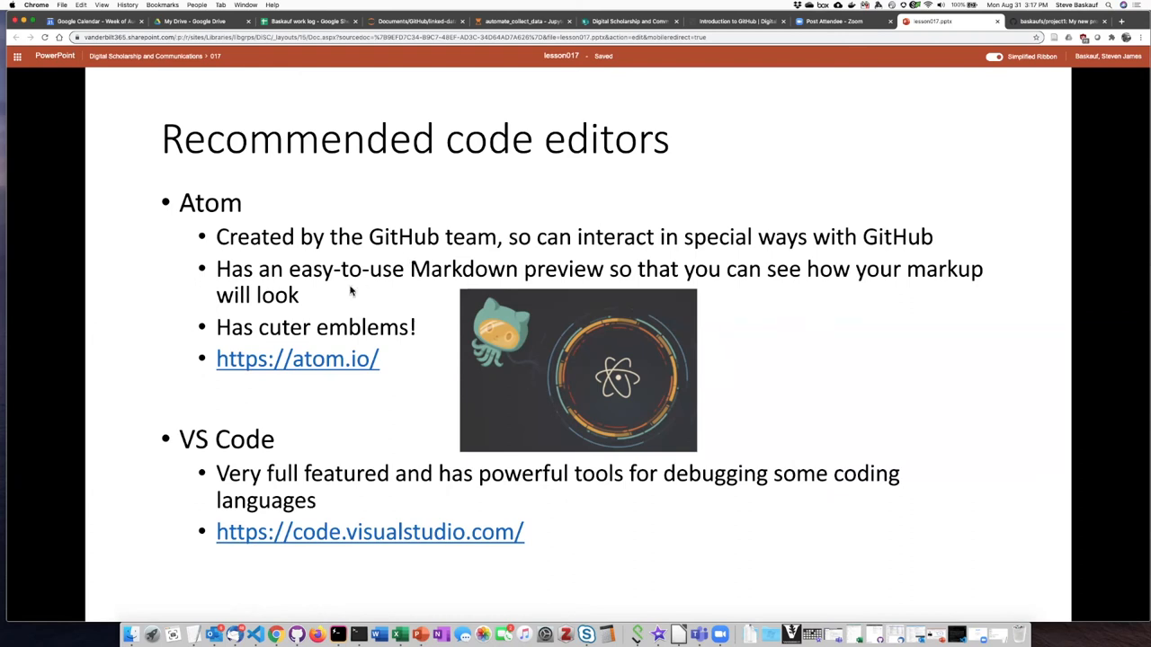
mouse_move(390, 295)
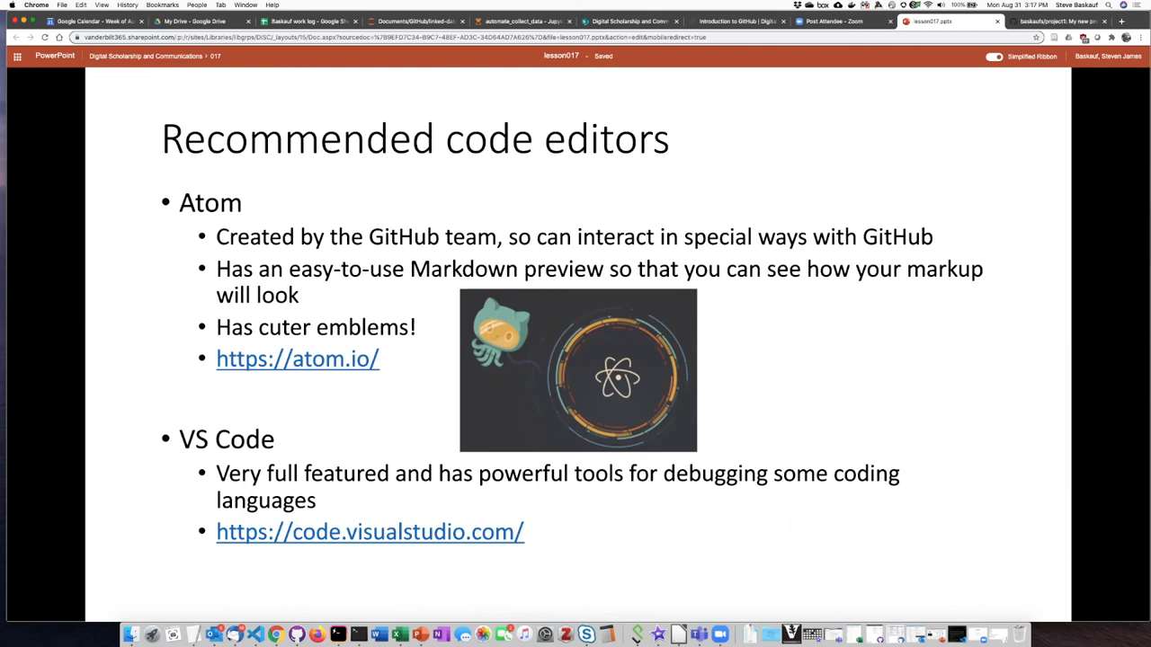
mouse_move(490, 305)
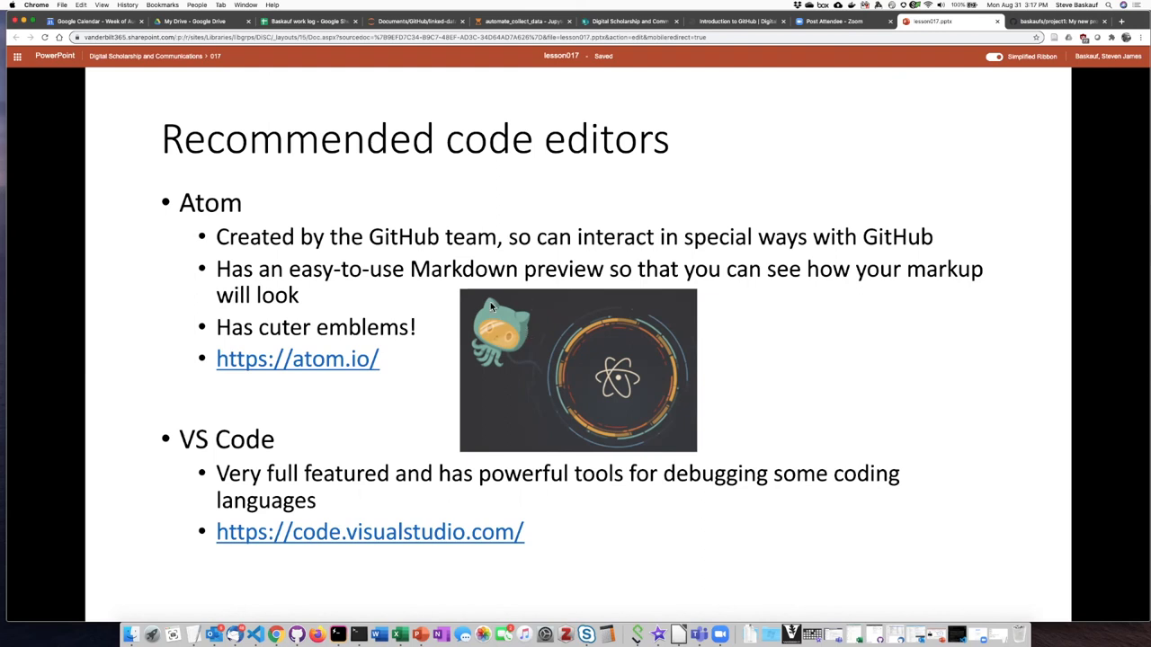
mouse_move(452, 363)
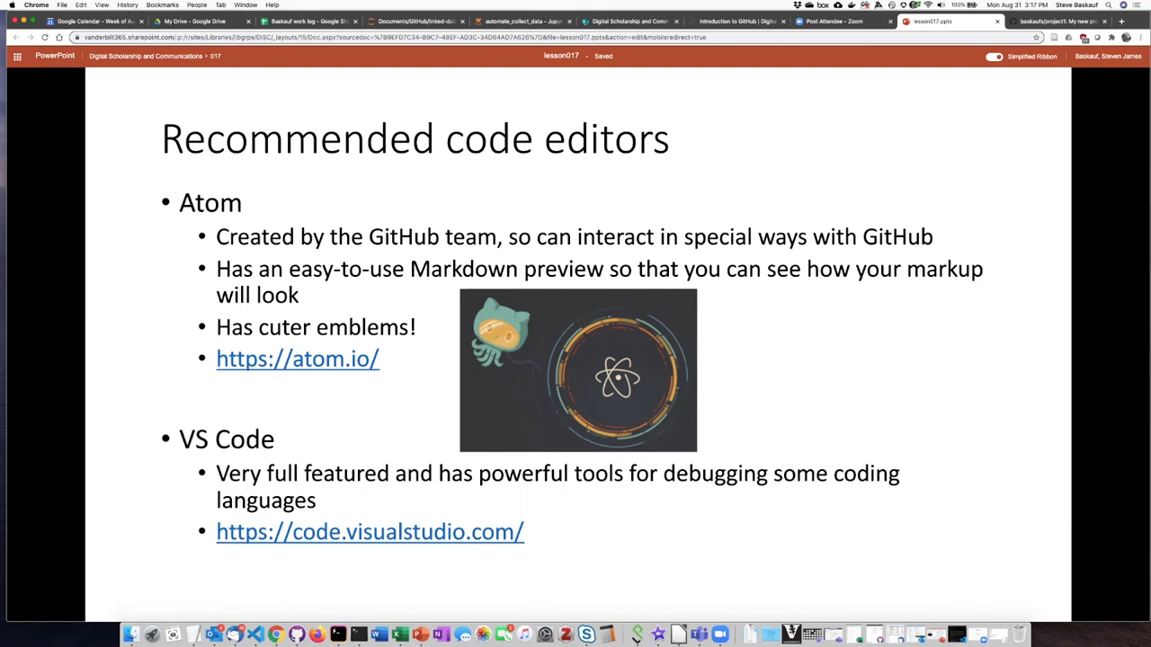
mouse_move(295, 368)
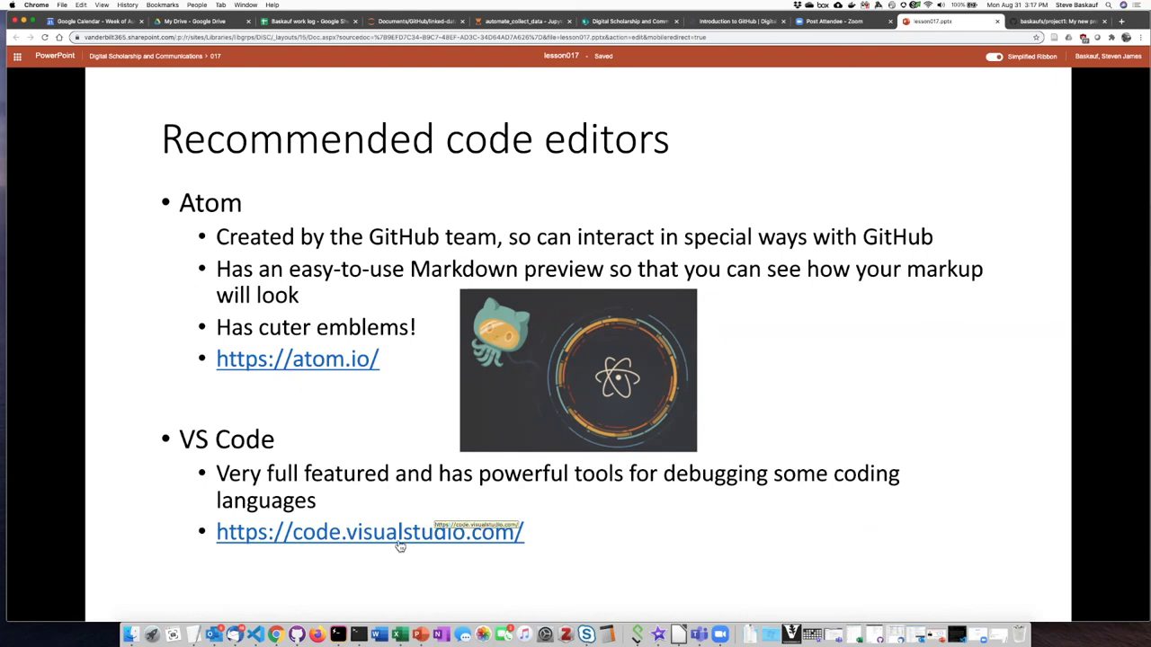
mouse_move(406, 446)
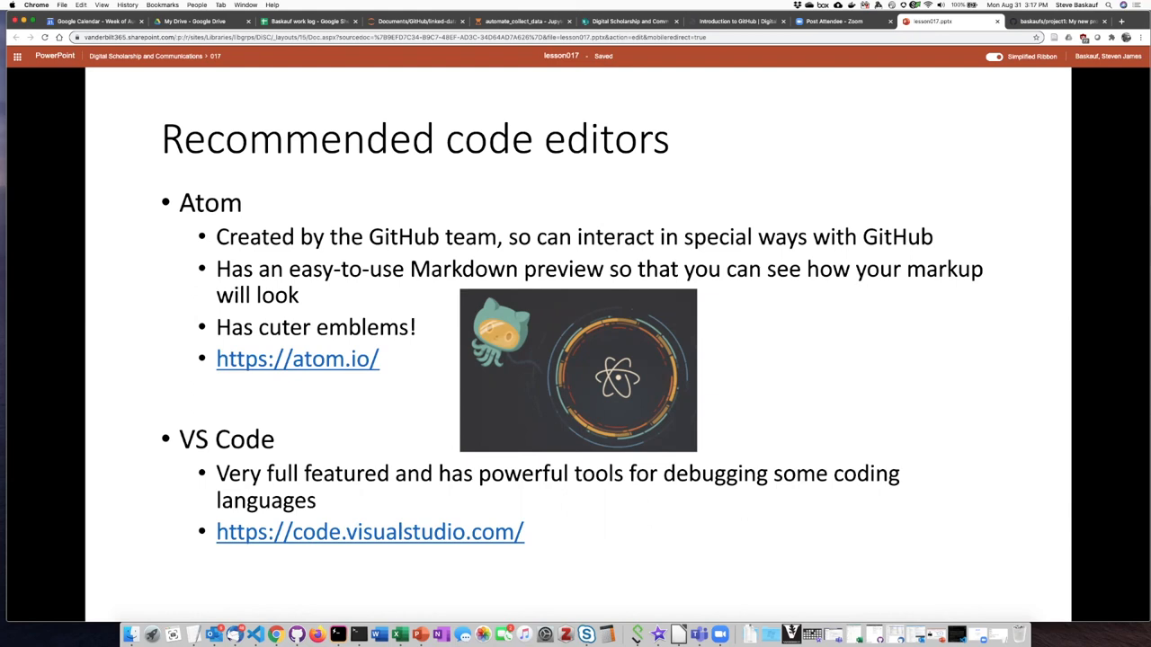
mouse_move(421, 424)
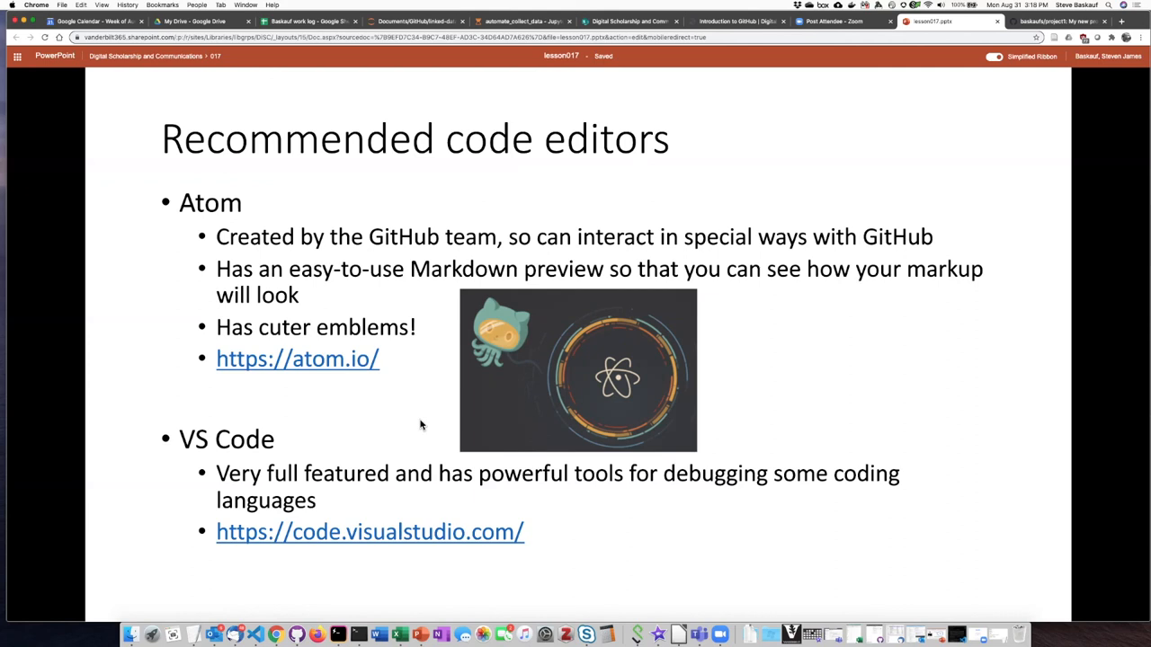
mouse_move(425, 399)
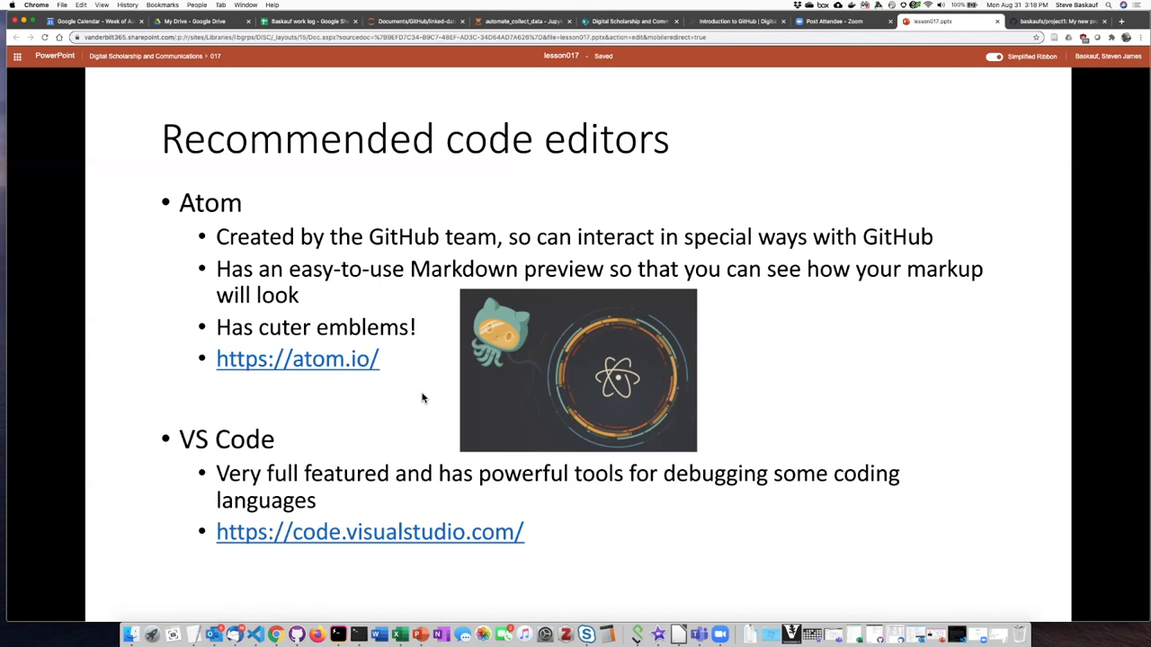